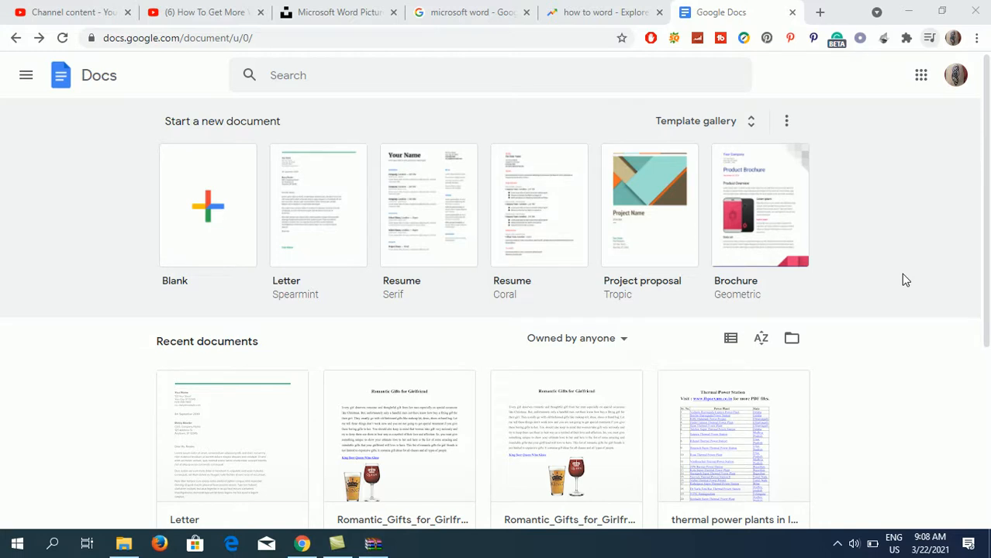
{"action": "mouse_move", "coordinate": [157, 53]}
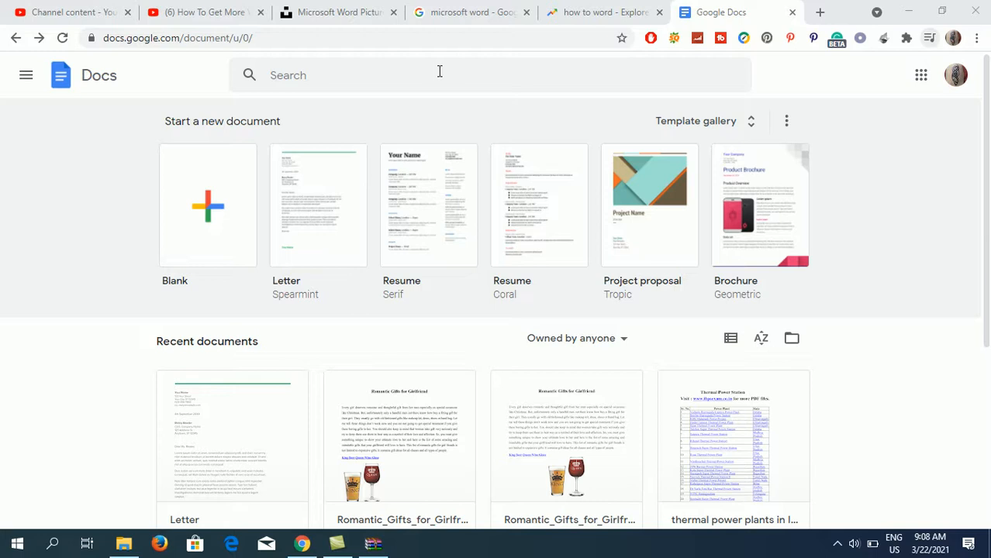
{"action": "mouse_move", "coordinate": [428, 221]}
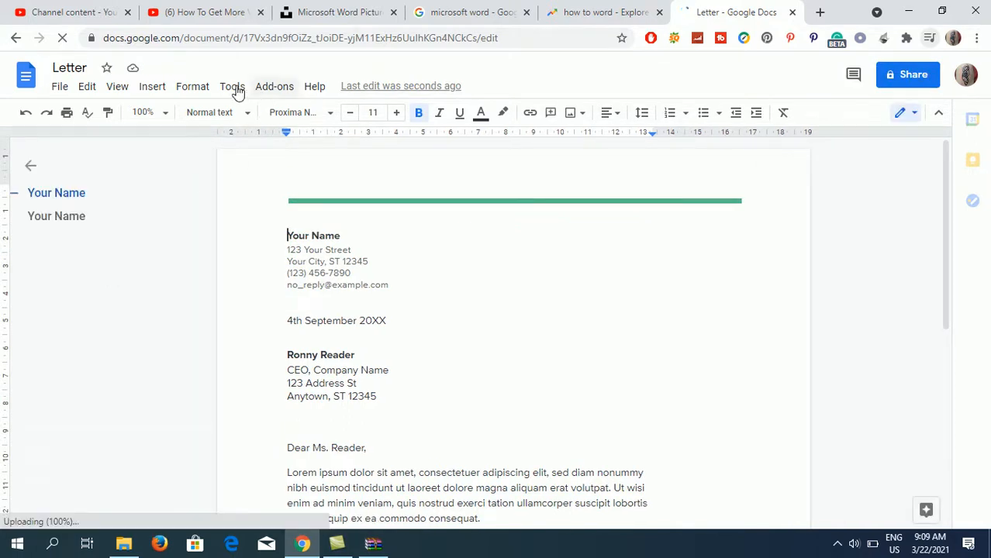
Show the Tools menu listing the document tools over the letter.
{"action": "left_click", "coordinate": [233, 87]}
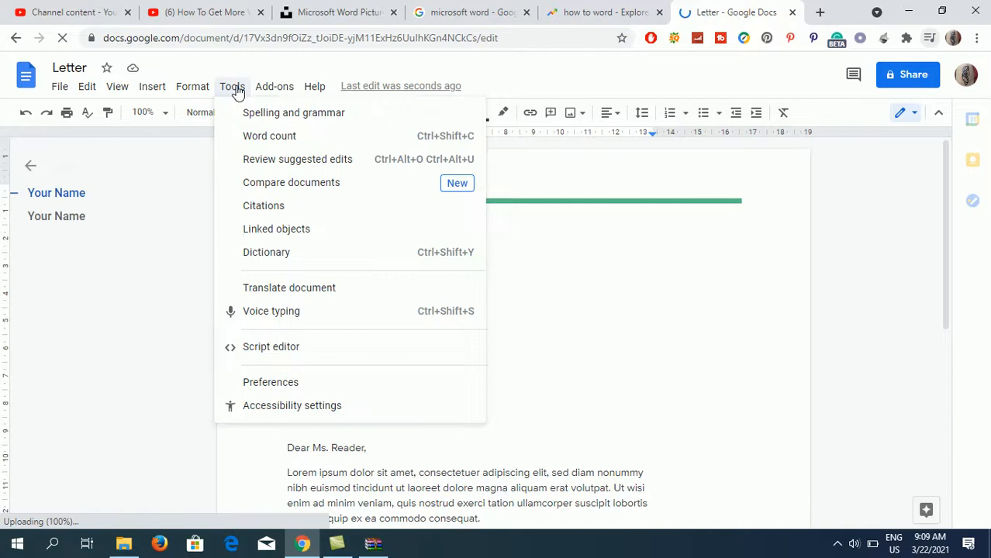
{"action": "mouse_move", "coordinate": [333, 141]}
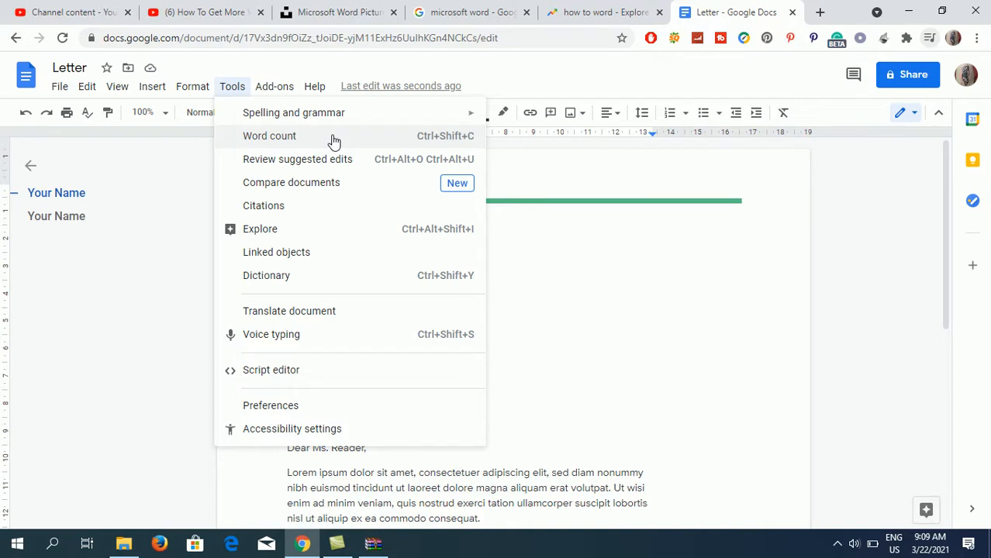
View the Word count (1 page, 144 words, 912 characters, 785 without spaces) and dismiss it.
{"action": "left_click", "coordinate": [269, 137]}
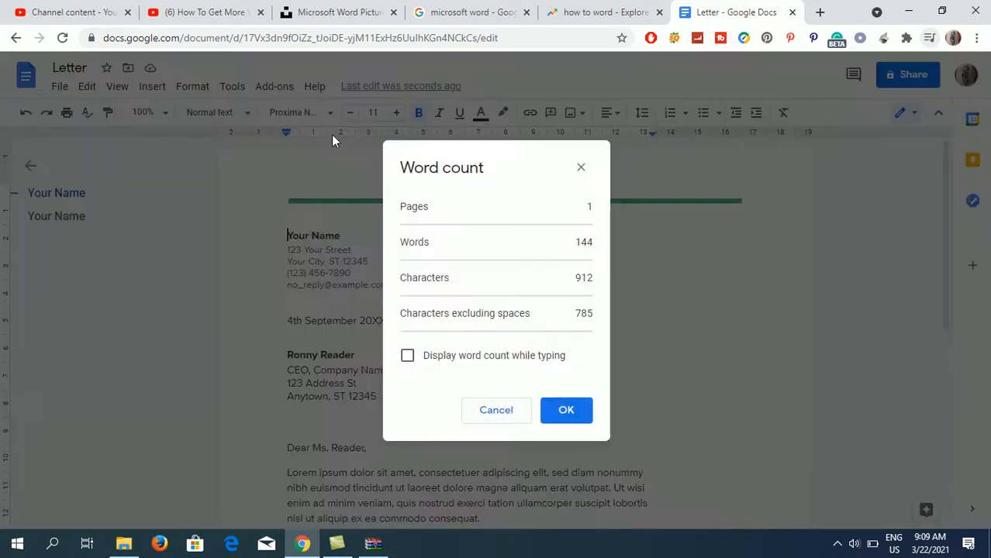
{"action": "mouse_move", "coordinate": [453, 236]}
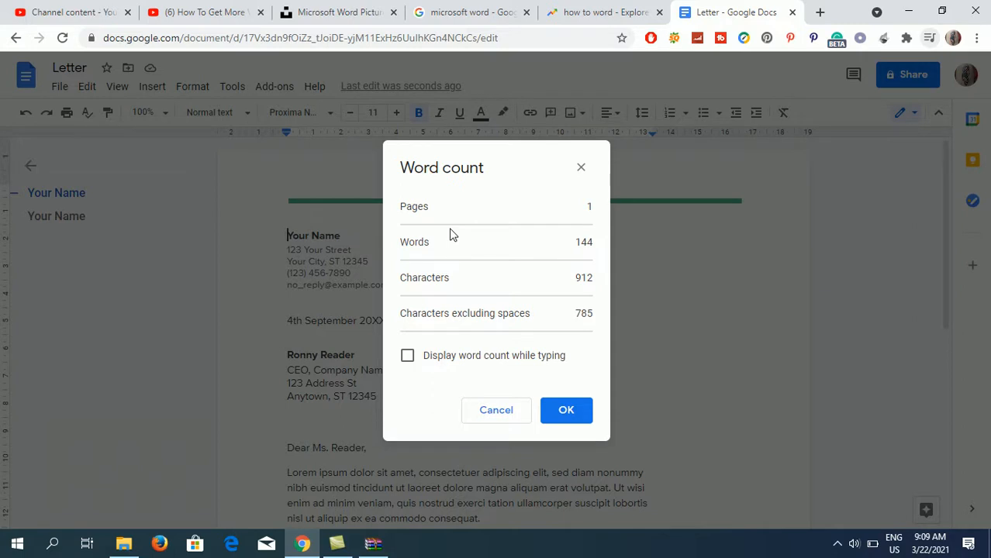
{"action": "mouse_move", "coordinate": [443, 267]}
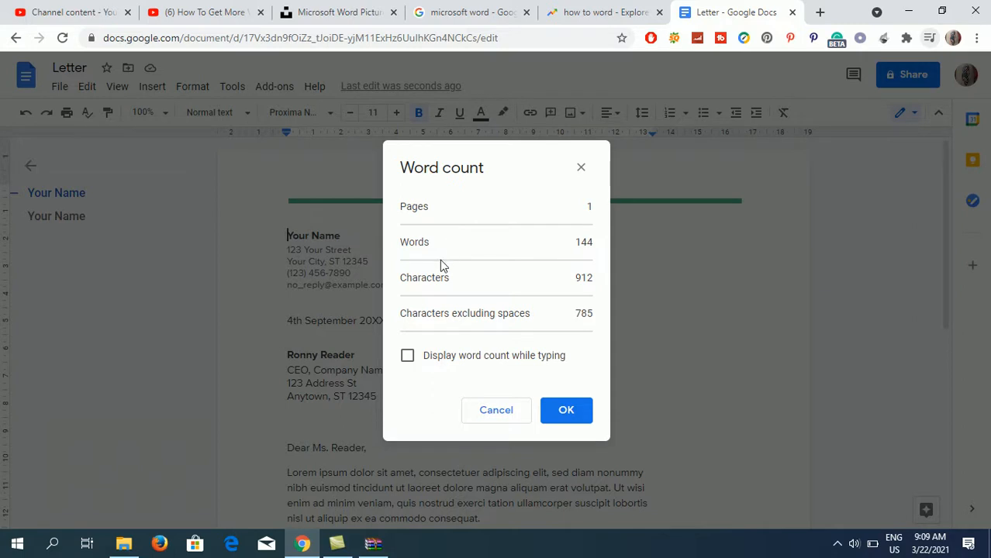
{"action": "mouse_move", "coordinate": [534, 267]}
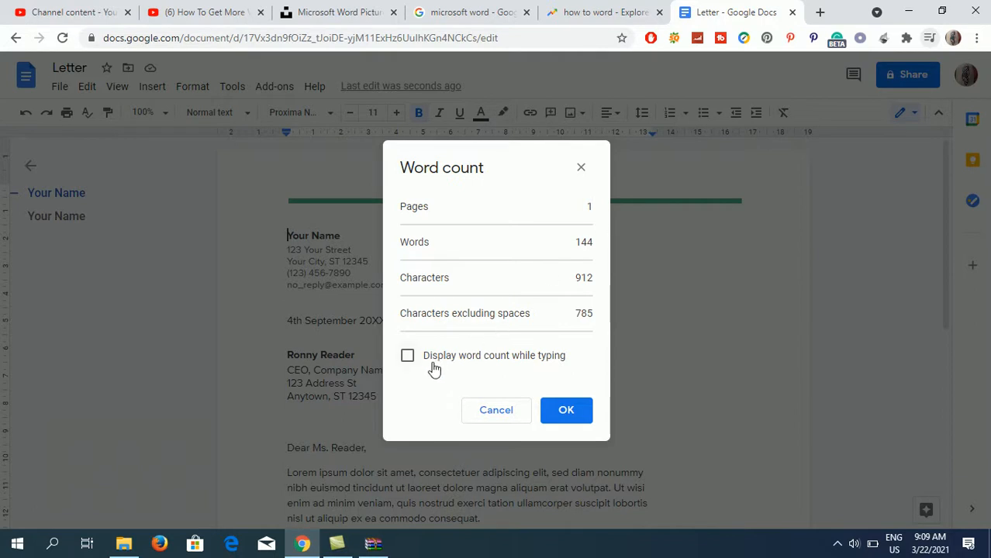
{"action": "mouse_move", "coordinate": [562, 366]}
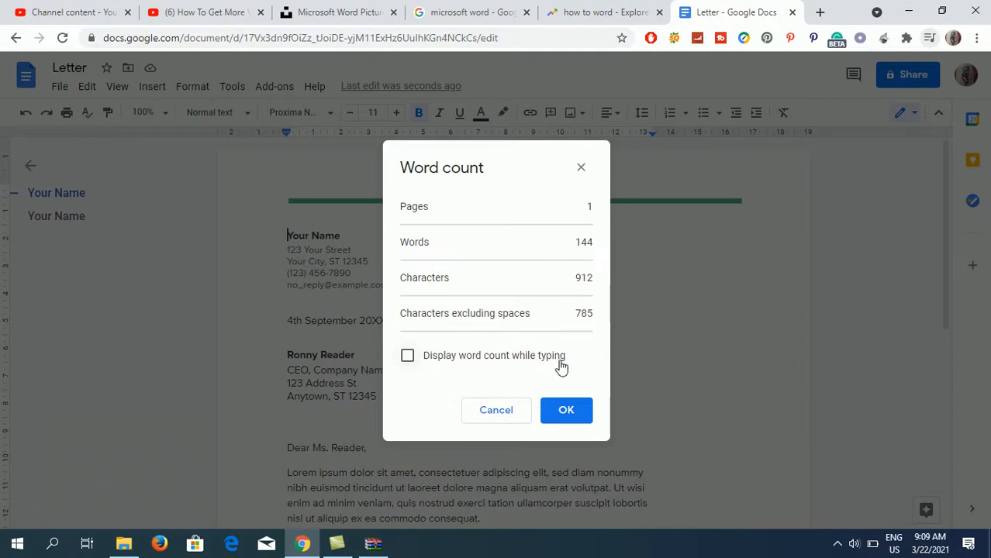
{"action": "left_click", "coordinate": [566, 409]}
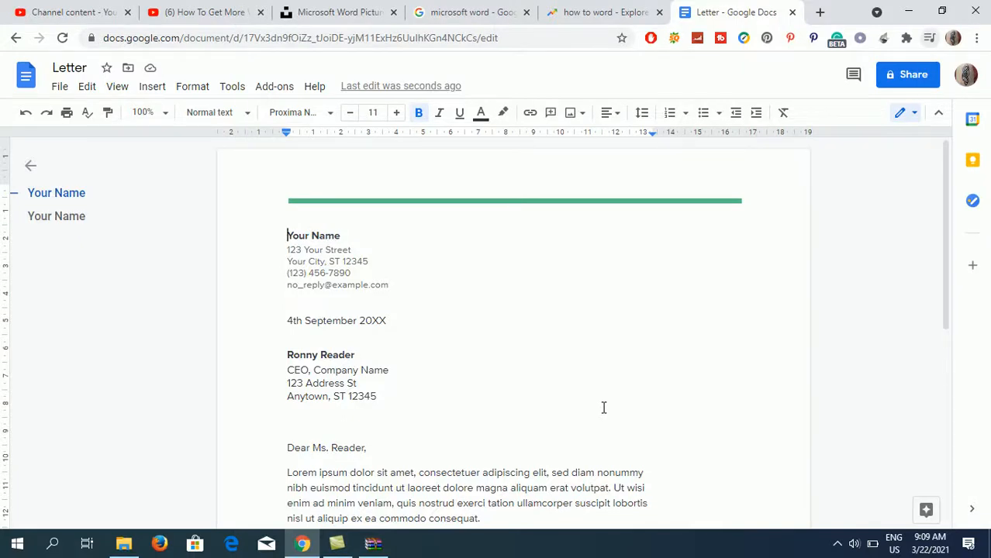
{"action": "left_click", "coordinate": [233, 87]}
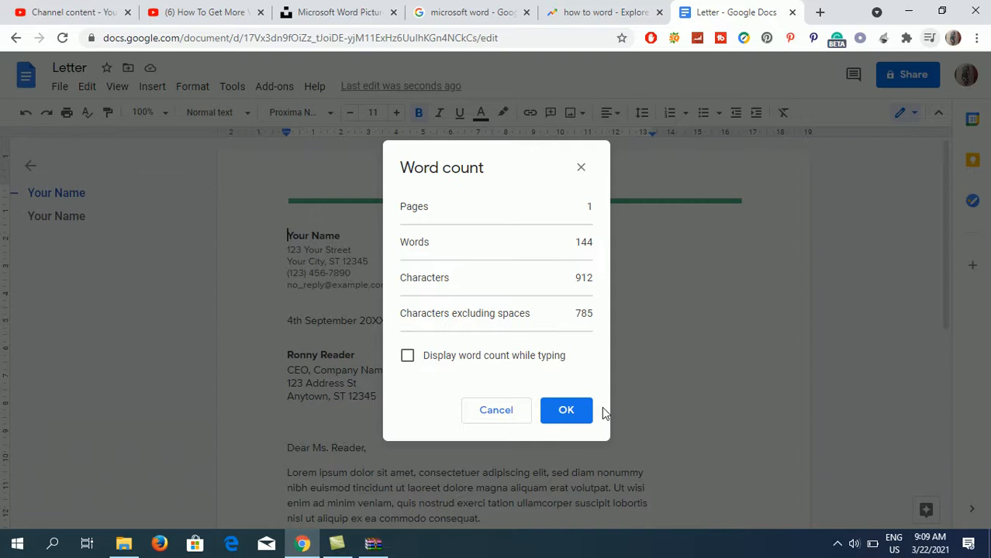
{"action": "mouse_move", "coordinate": [580, 168]}
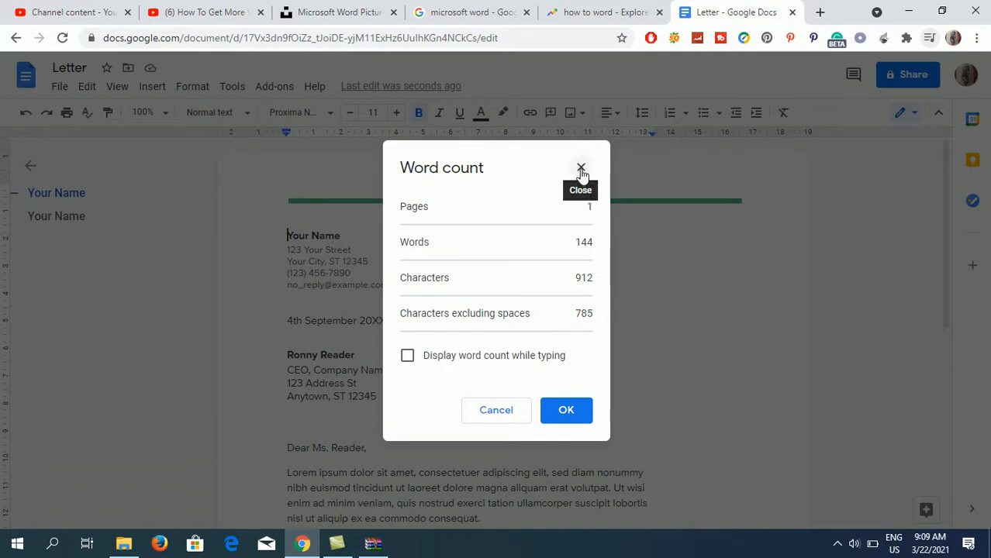
{"action": "left_click", "coordinate": [580, 168]}
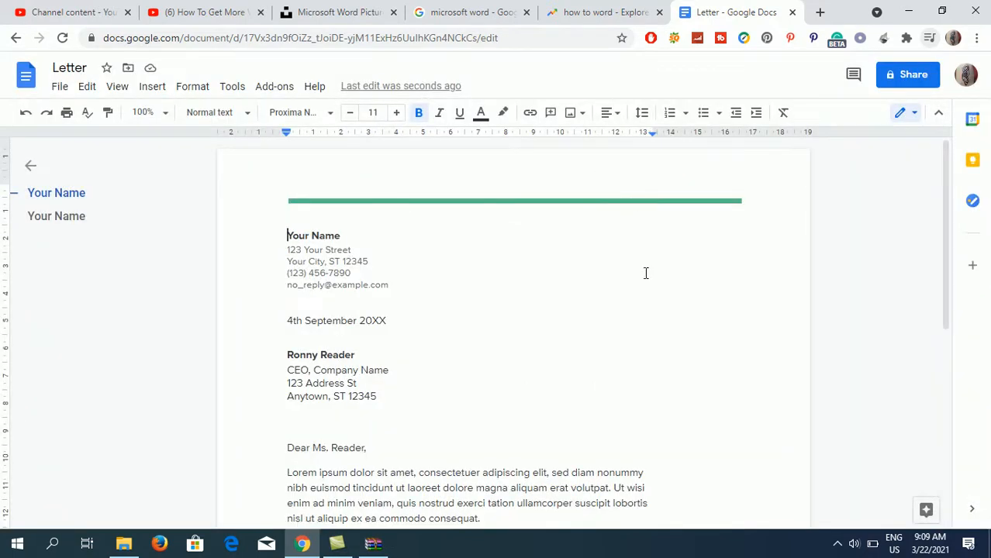